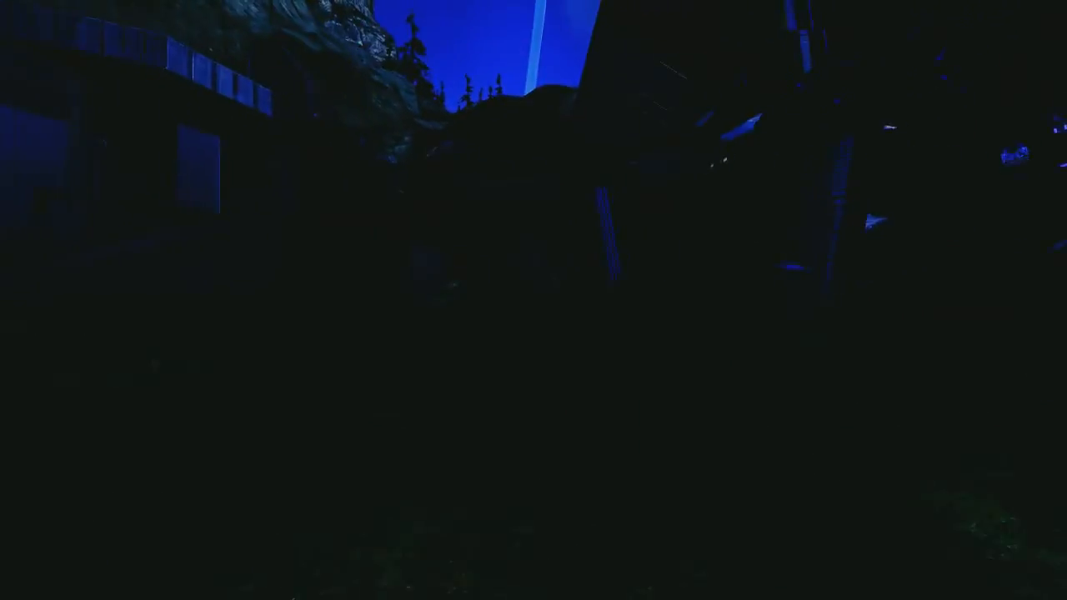
mouse_move(533, 300)
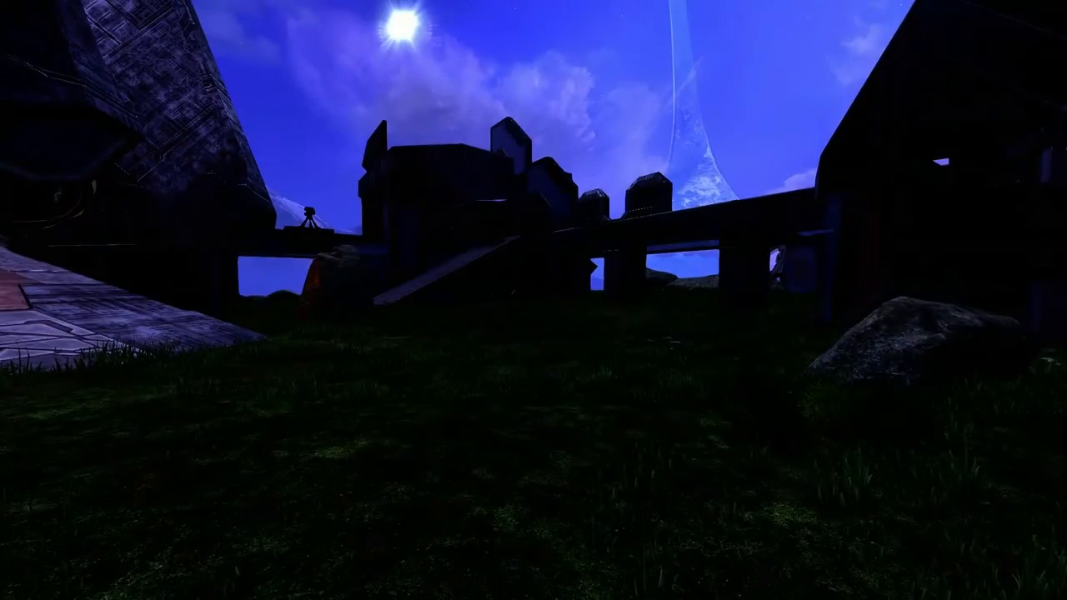
mouse_move(533, 300)
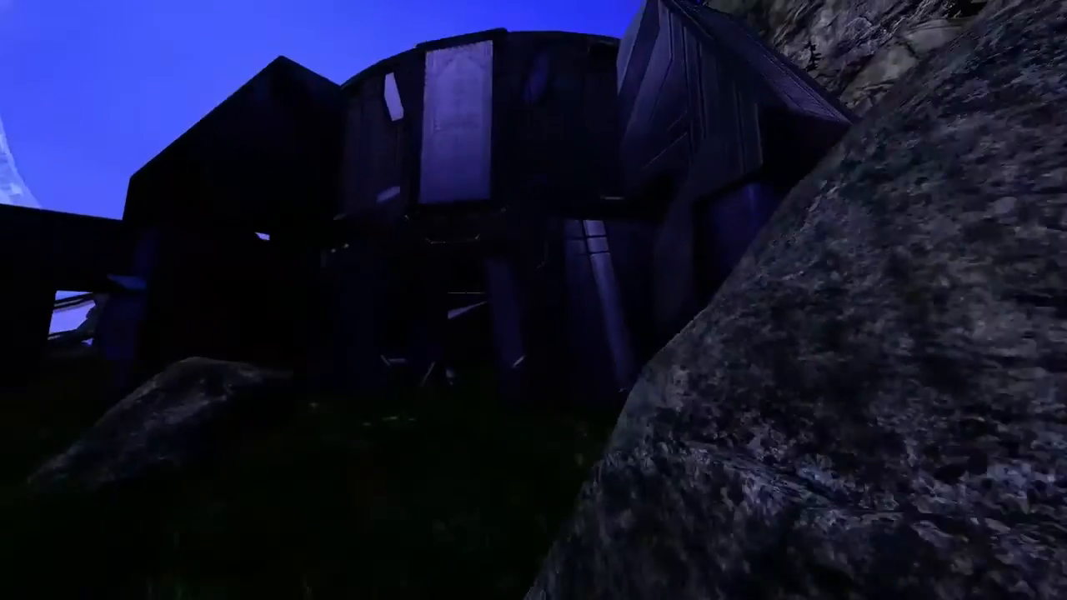